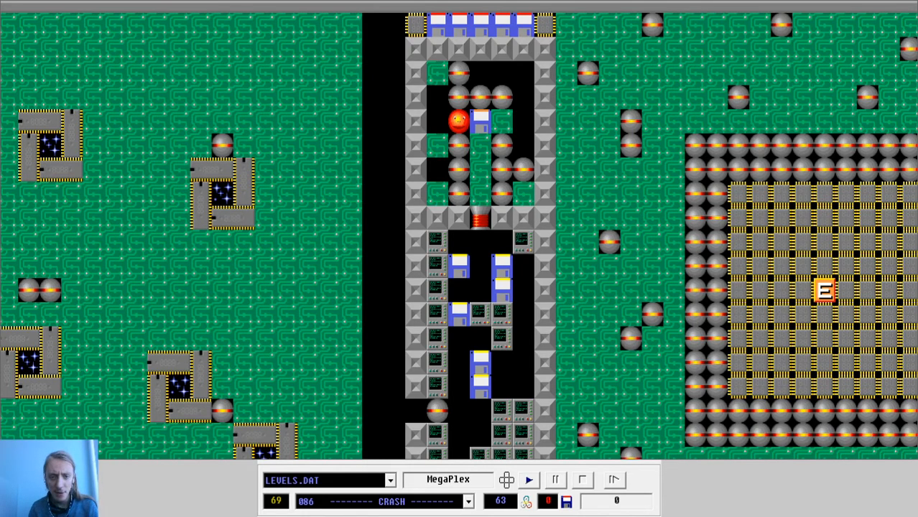
Step: Start level 086 CRASH and move Murphy up the central column beside a yellow disk
left_click(529, 479)
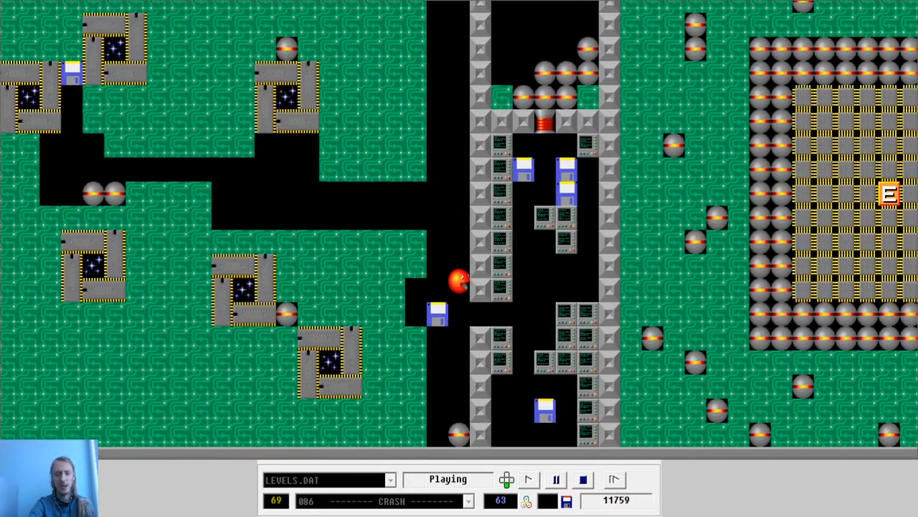
key("Up")
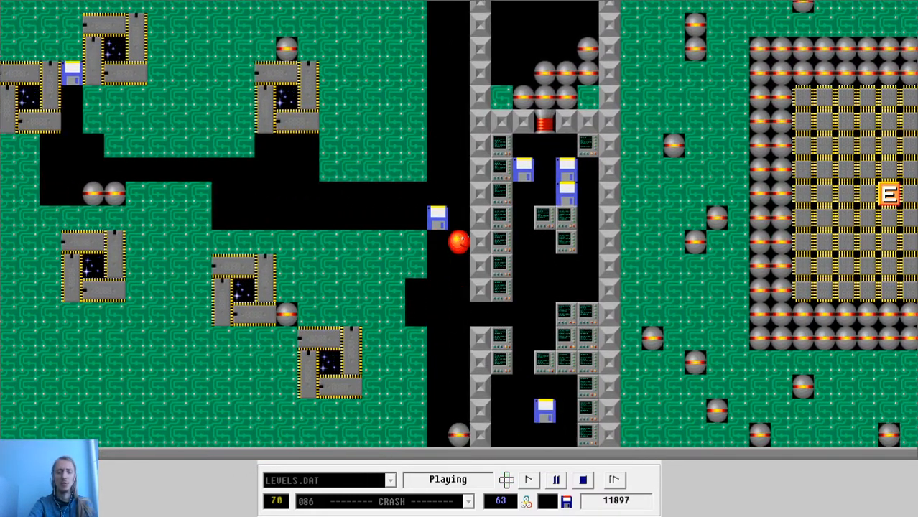